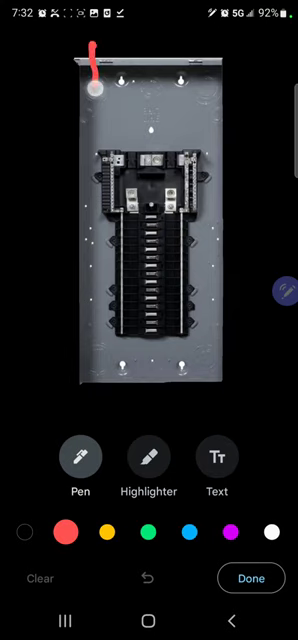
Step: With the red pen, trace the wire splice from the panel top down to the breakers
left_click(80, 456)
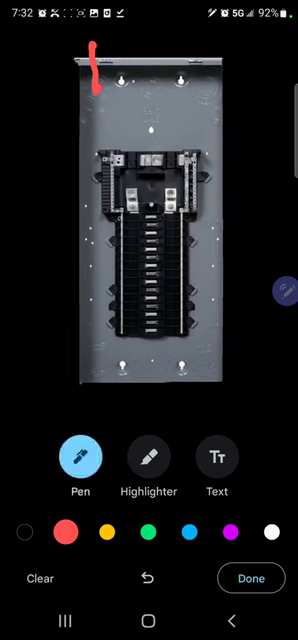
left_click(120, 240)
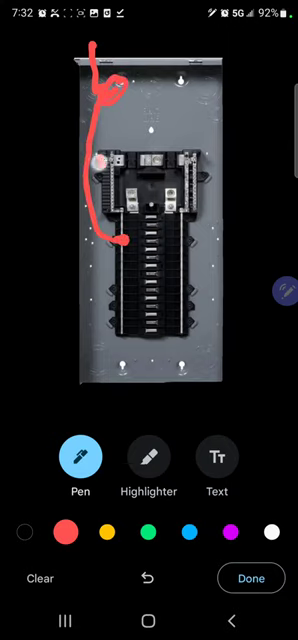
left_click_drag(96, 156, 116, 176)
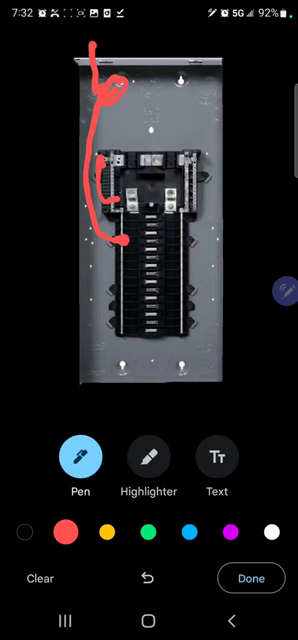
Step: Undo the splice path strokes and the large oval around the panel interior
left_click(148, 576)
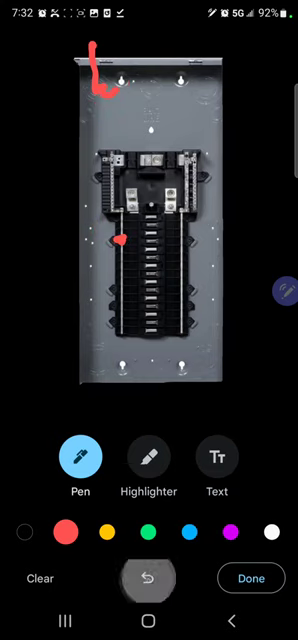
left_click(148, 578)
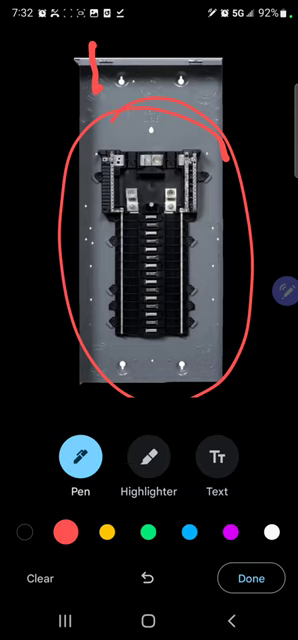
left_click(148, 576)
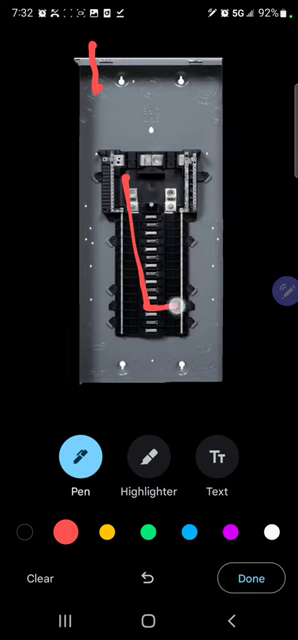
Step: Trace a red outline around the breaker column and undo the large outer oval
left_click_drag(124, 176, 150, 300)
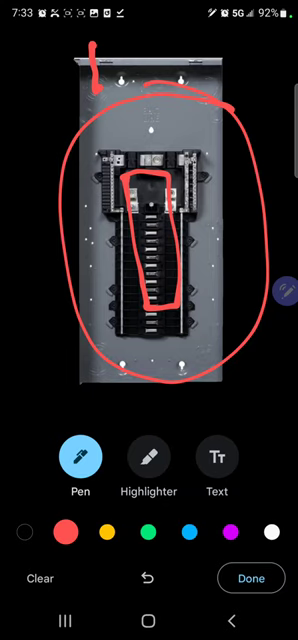
left_click(148, 576)
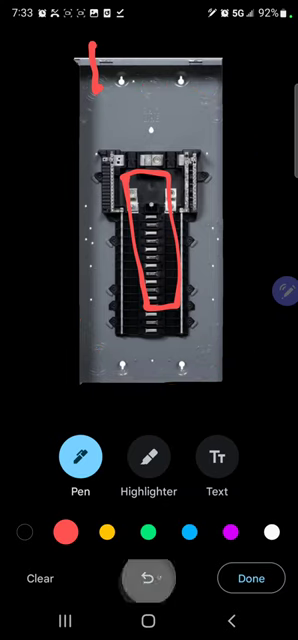